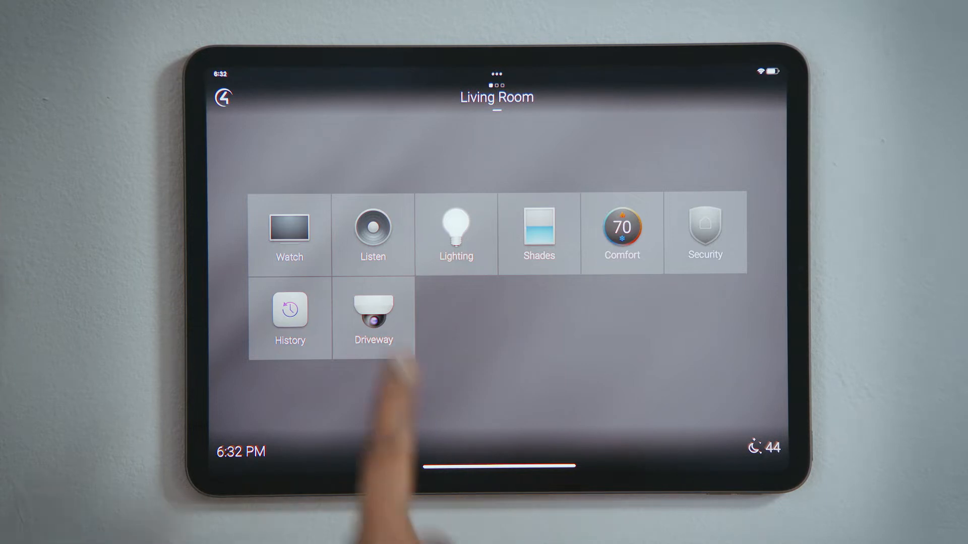
# Step: Open the Listen screen of music sources from the Living Room home screen
pyautogui.click(372, 229)
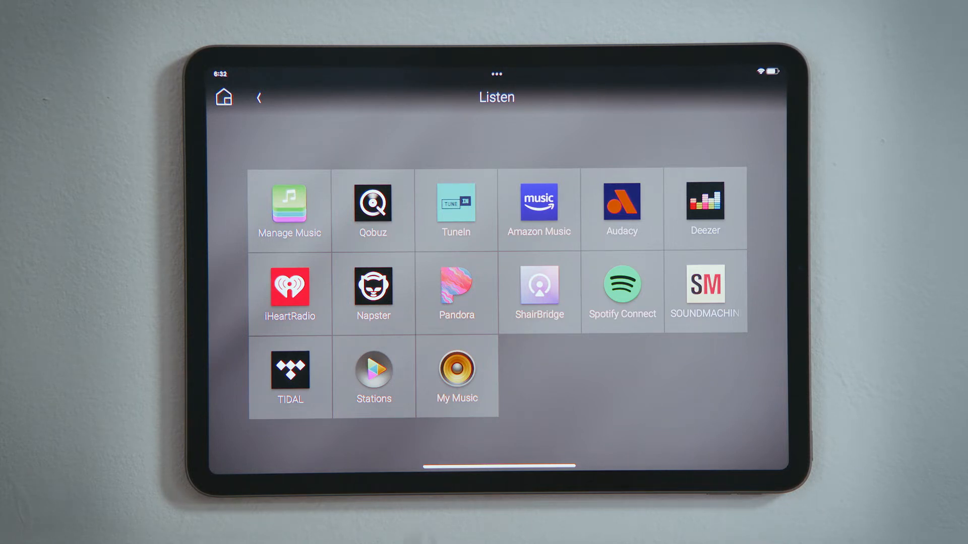
# Step: Open Manage Music to see the configured music services
pyautogui.click(289, 207)
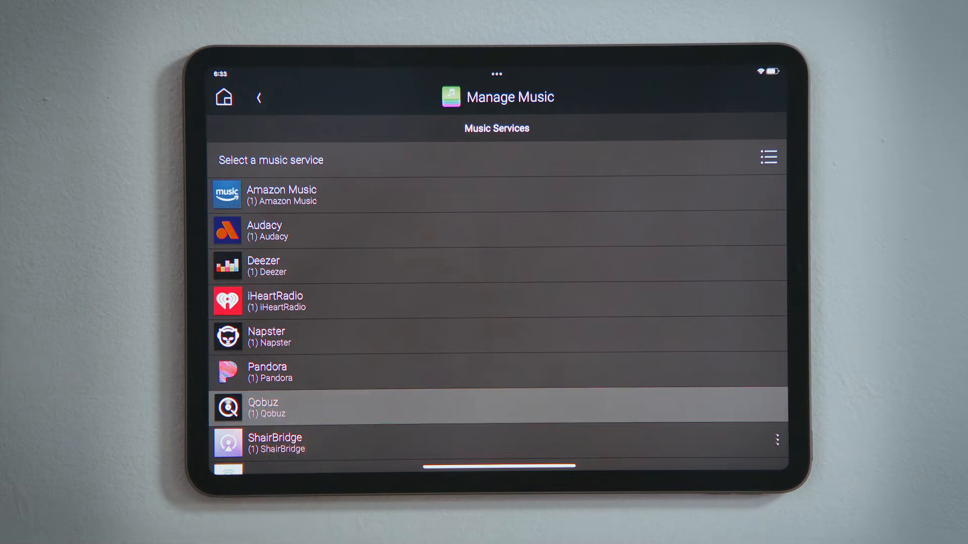
# Step: Peek into the Qobuz entry, then return to the list and reach SiriusXM
pyautogui.click(265, 407)
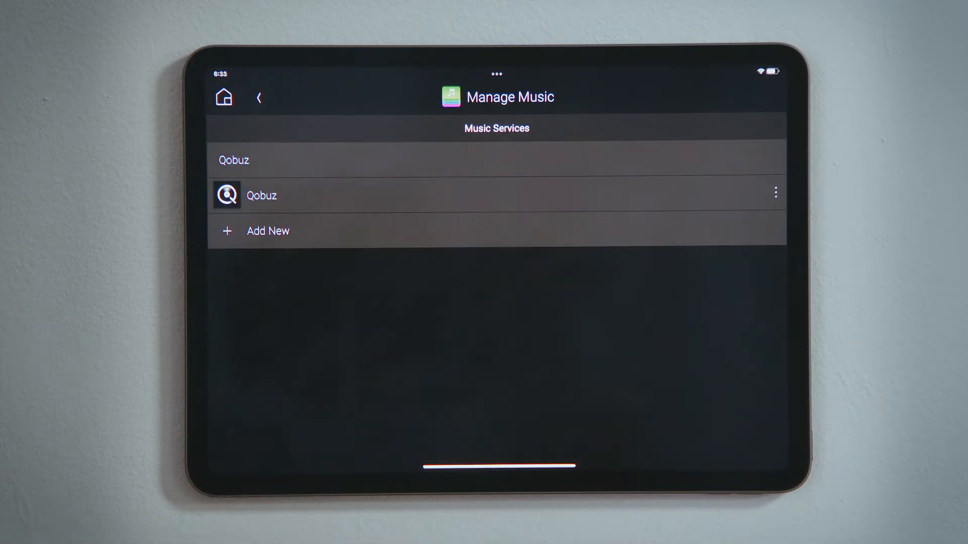
pyautogui.click(775, 193)
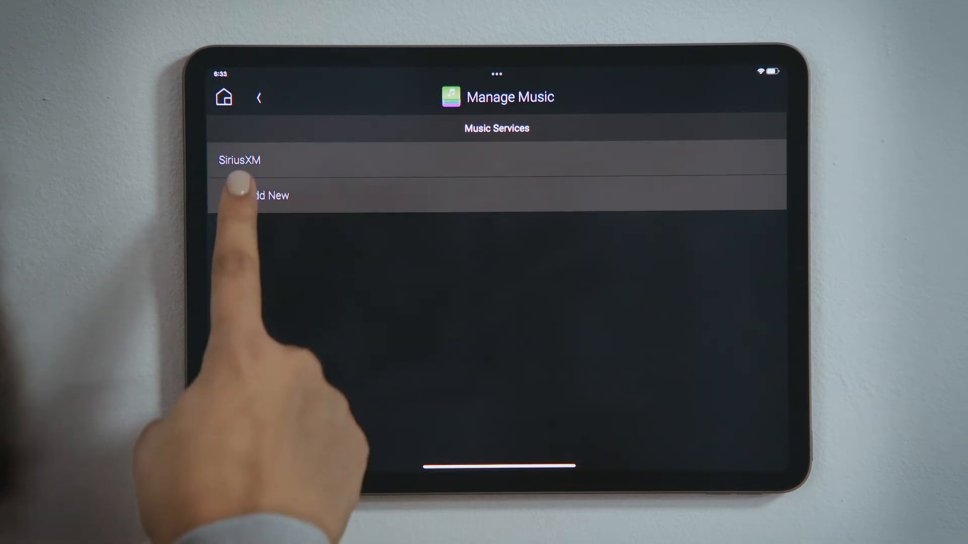
# Step: Add a new SiriusXM driver to the project, confirm with Yes, and return home
pyautogui.click(240, 160)
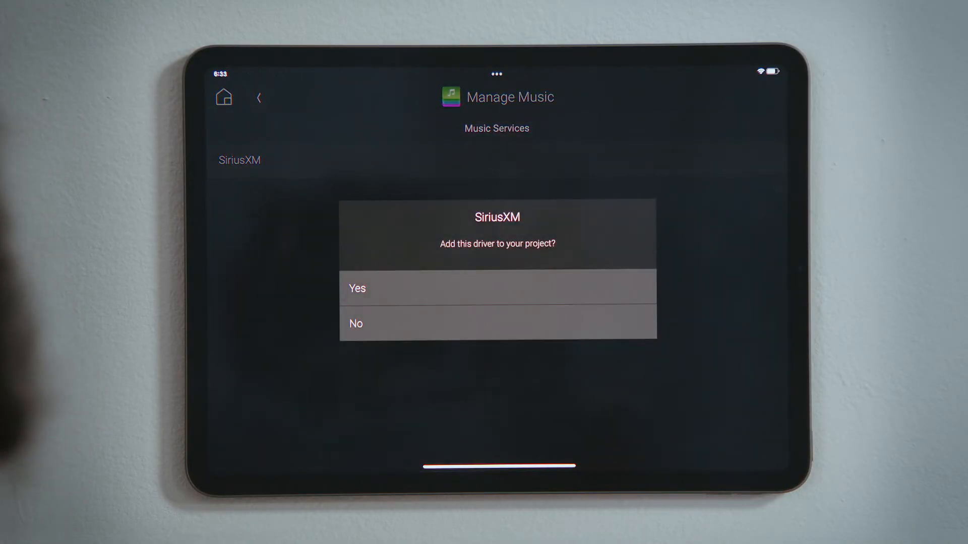
pyautogui.click(357, 287)
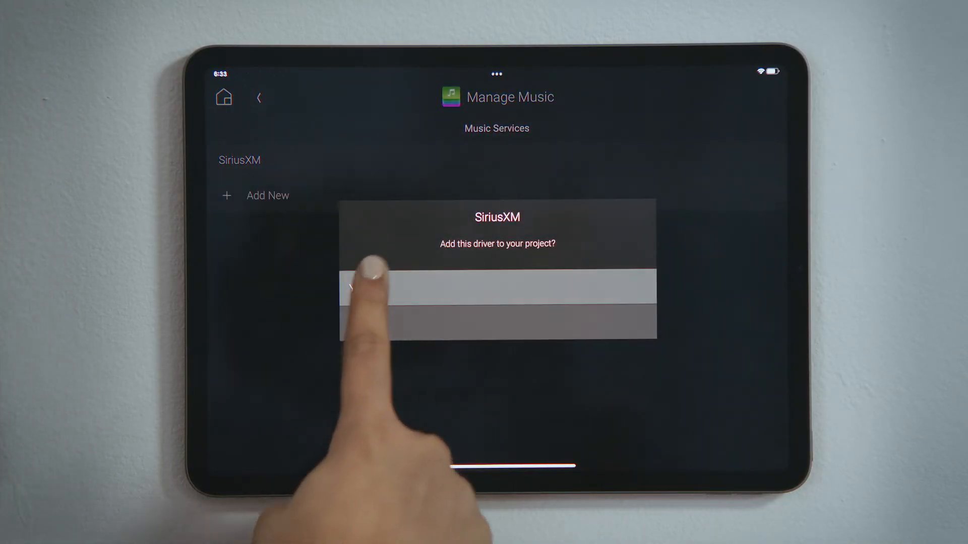
pyautogui.click(497, 287)
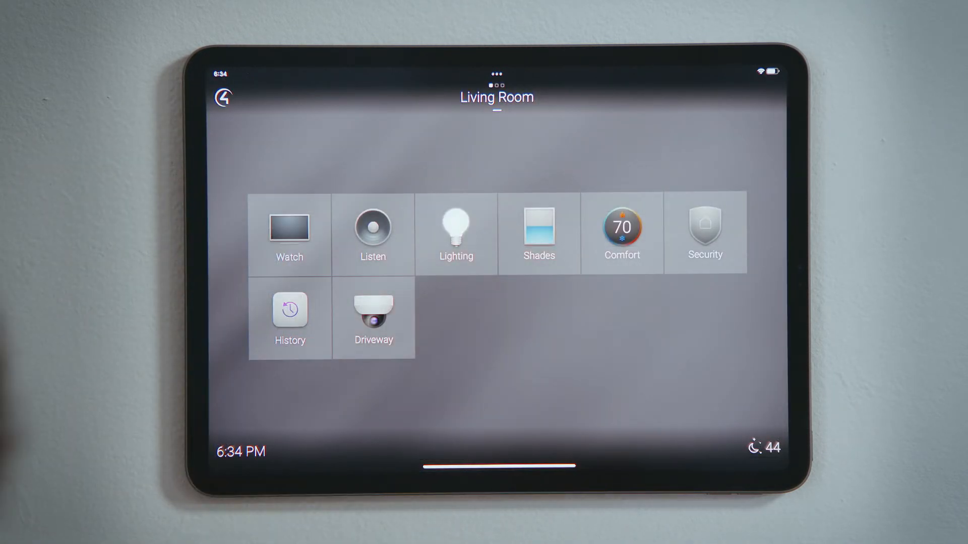
# Step: Open the new SiriusXM tile under Listen, reaching its authentication-required prompt
pyautogui.click(372, 233)
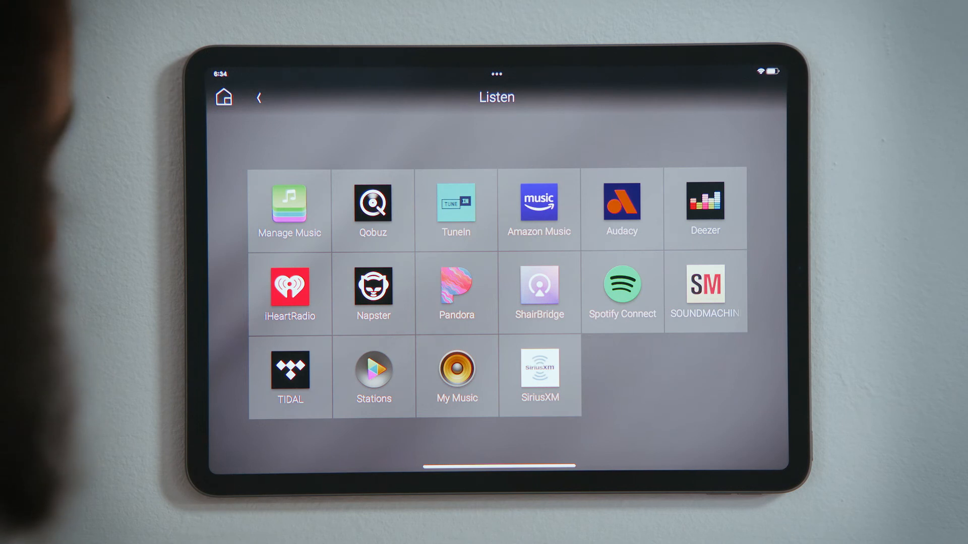
pyautogui.click(538, 370)
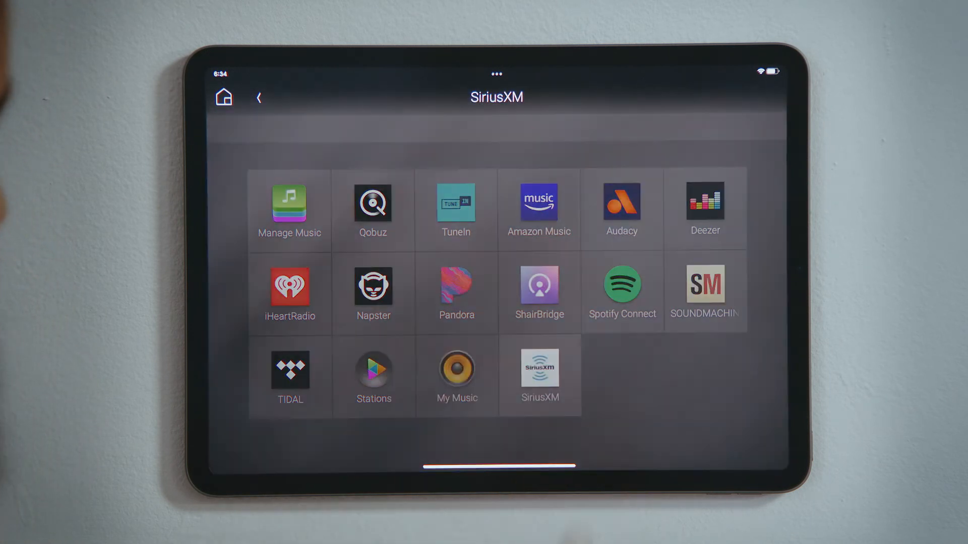
pyautogui.click(538, 370)
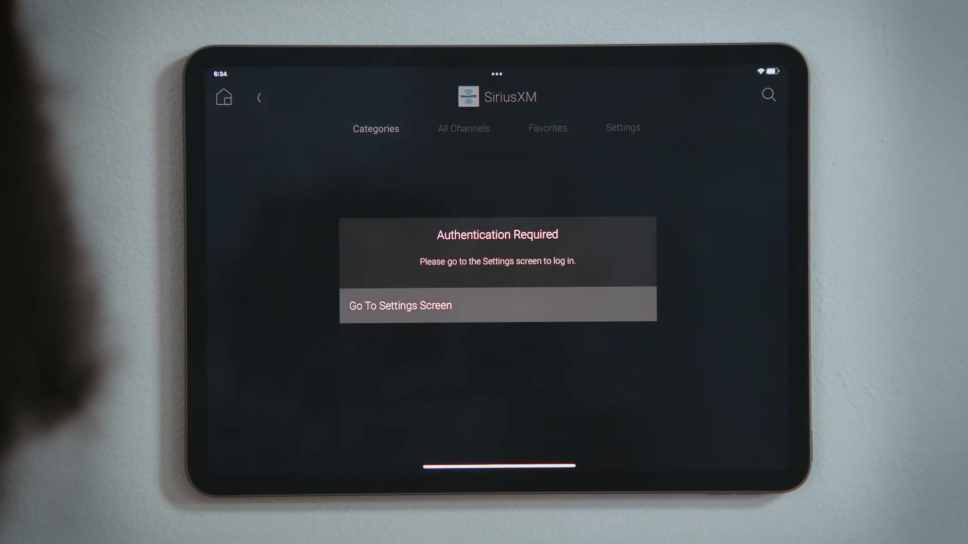
# Step: Go to the SiriusXM settings screen and sign in so Categories load
pyautogui.click(400, 306)
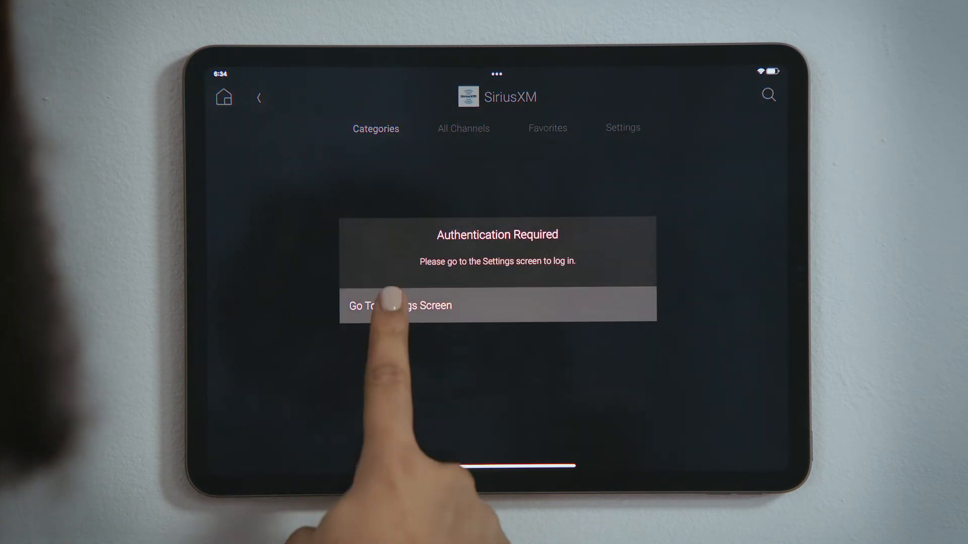
pyautogui.click(401, 305)
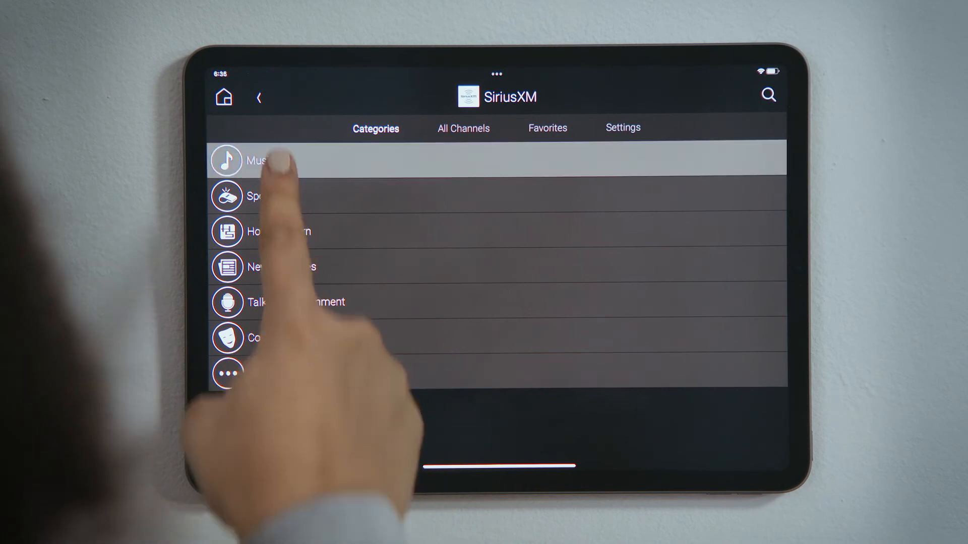
# Step: Browse Music → Pop and open the options menu for channel 2 - SiriusXM Hits 1
pyautogui.click(259, 160)
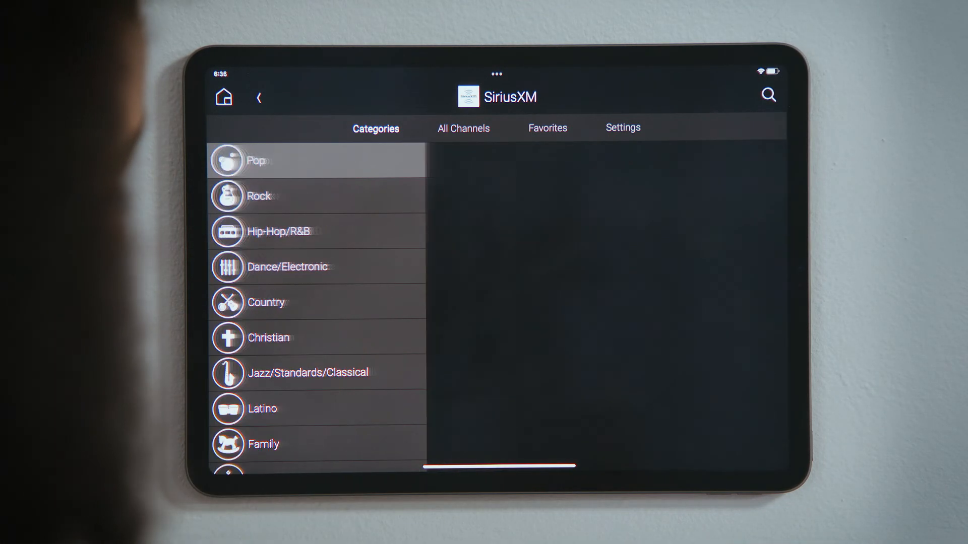
pyautogui.click(255, 160)
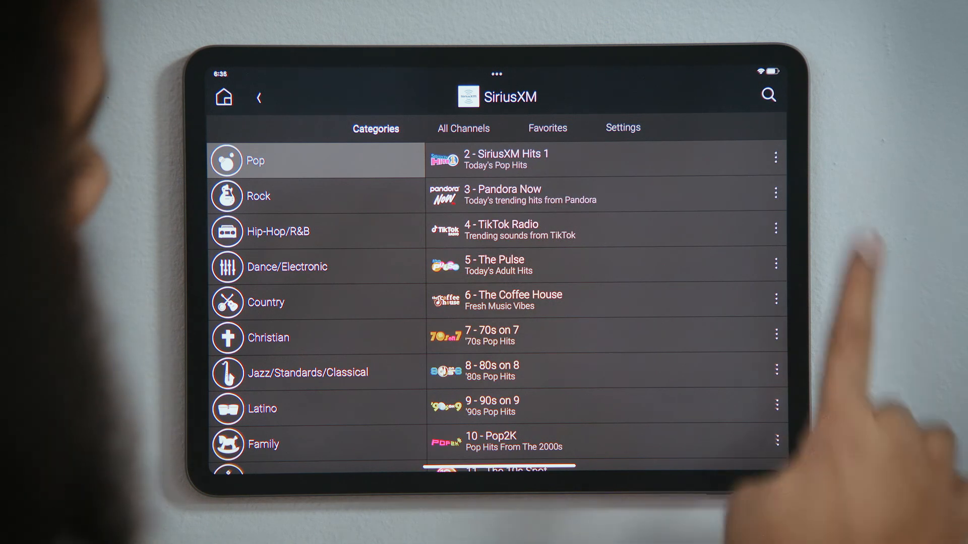
pyautogui.click(775, 157)
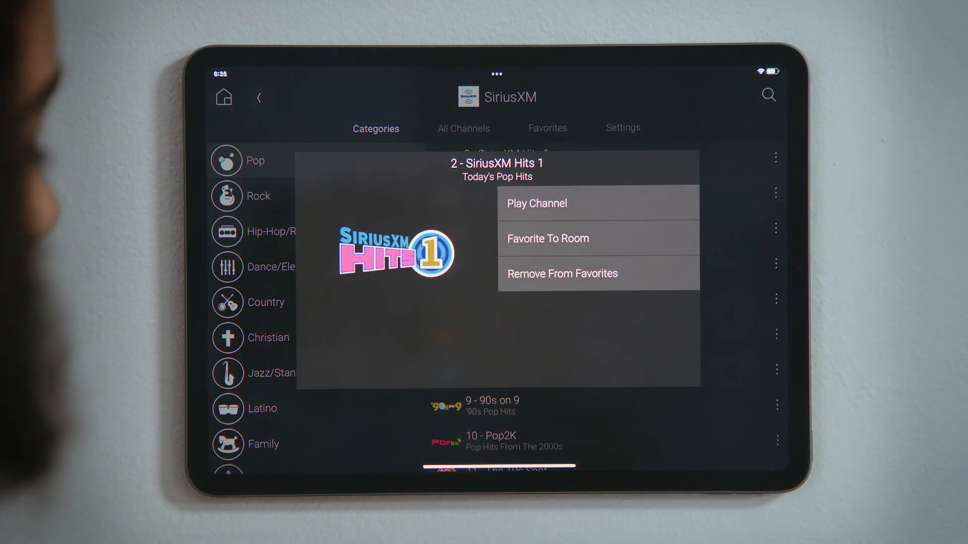